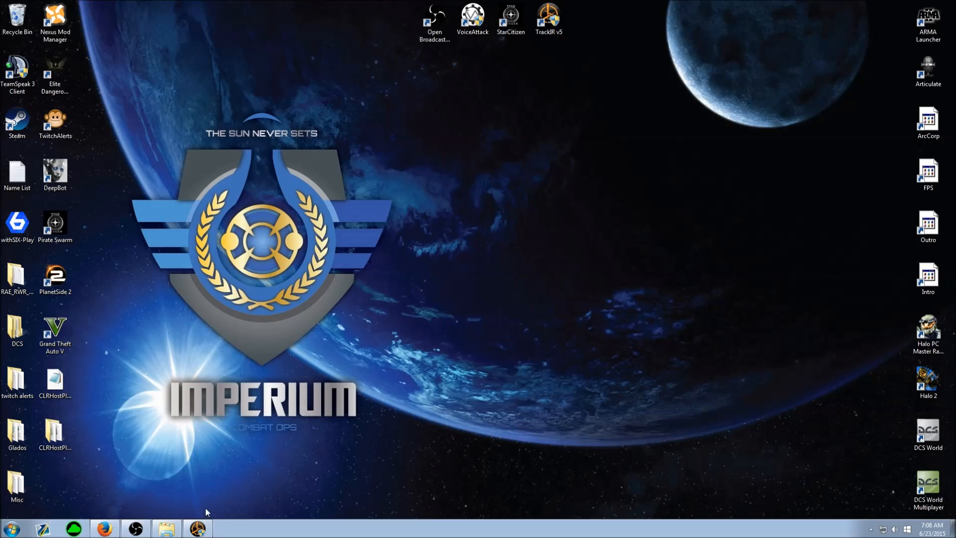
Launch TrackIR 5 and add a new profile named NewProfile.
double_click(550, 13)
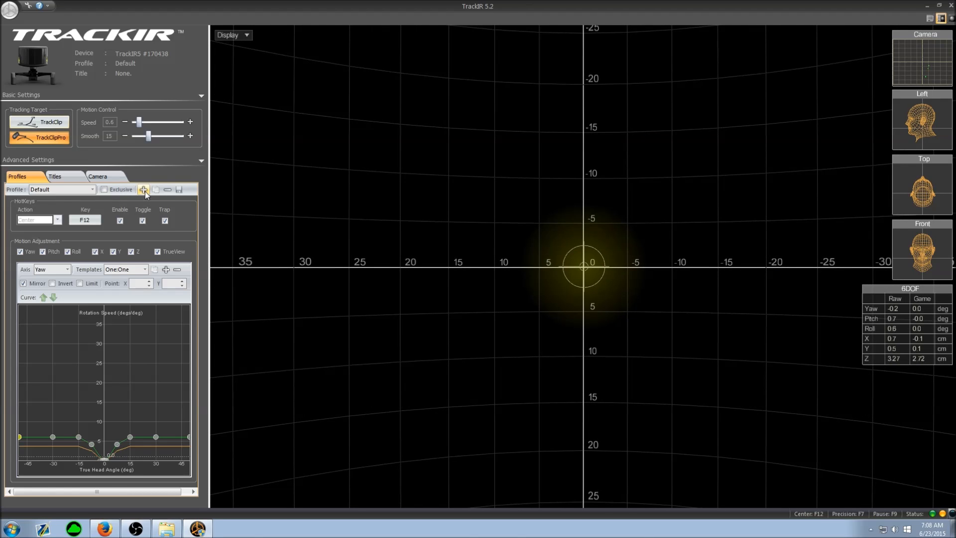
click(143, 190)
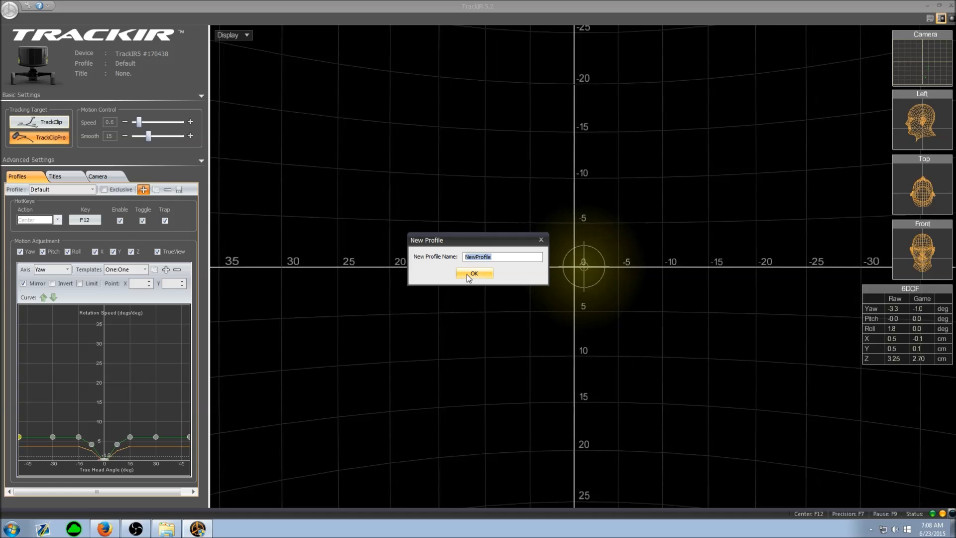
click(474, 273)
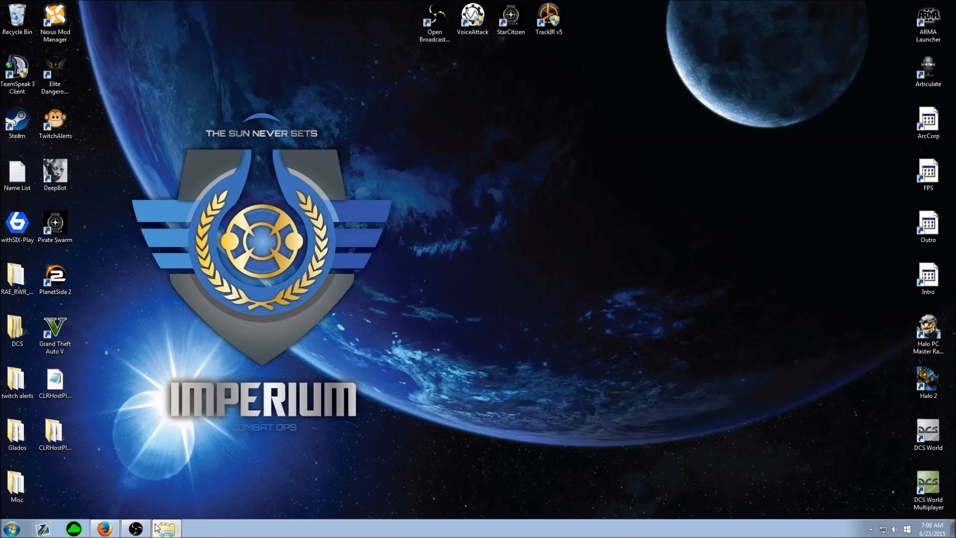
Browse Explorer to the TrackIR5 Profiles folder and select the NewProfile file.
click(166, 528)
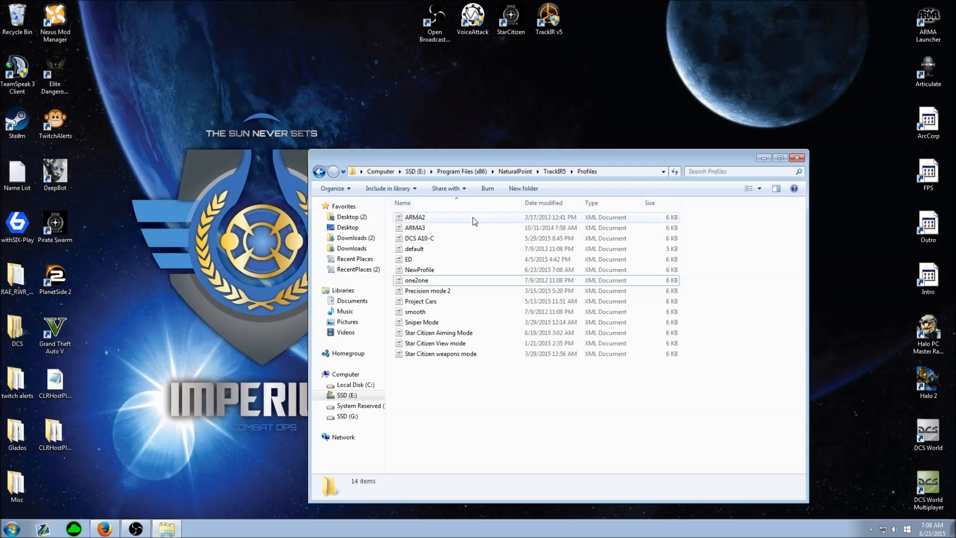
click(318, 171)
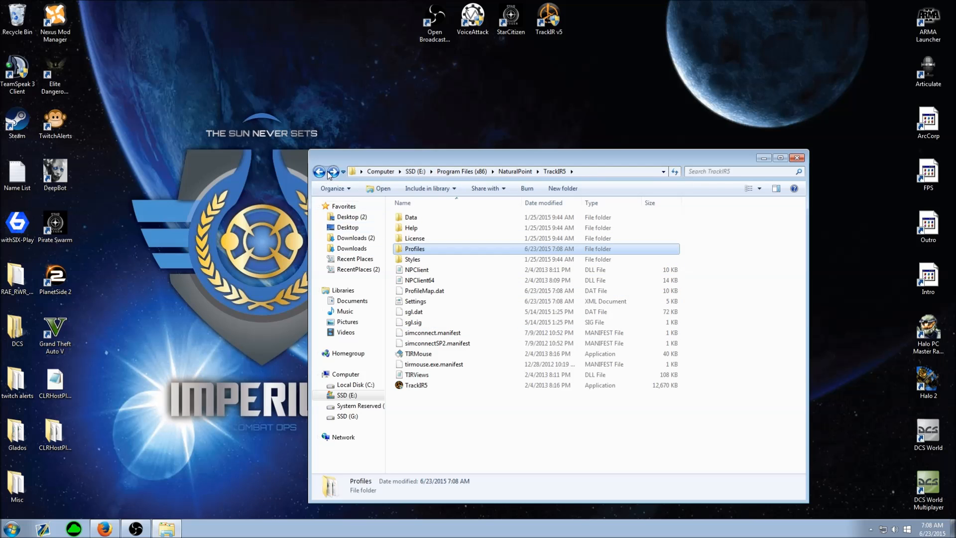
double_click(414, 248)
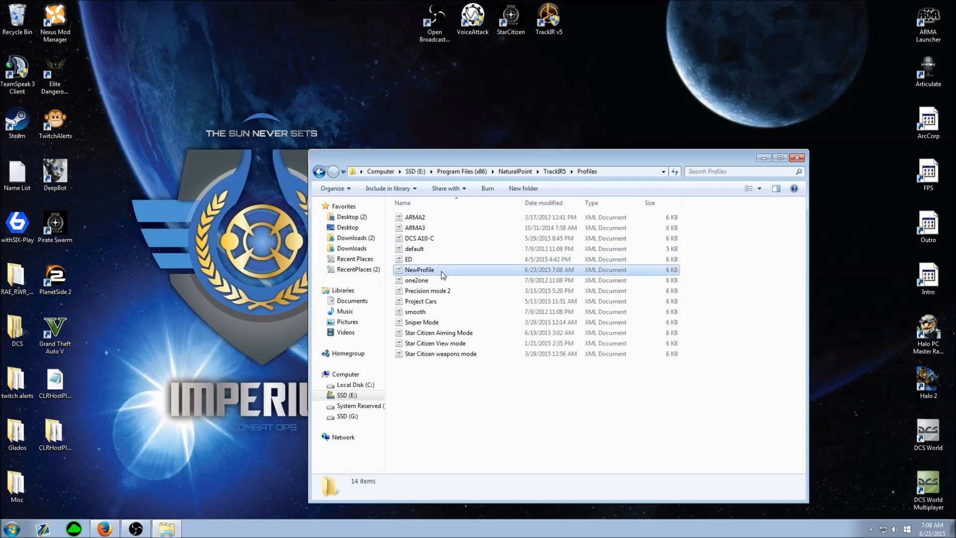
click(419, 269)
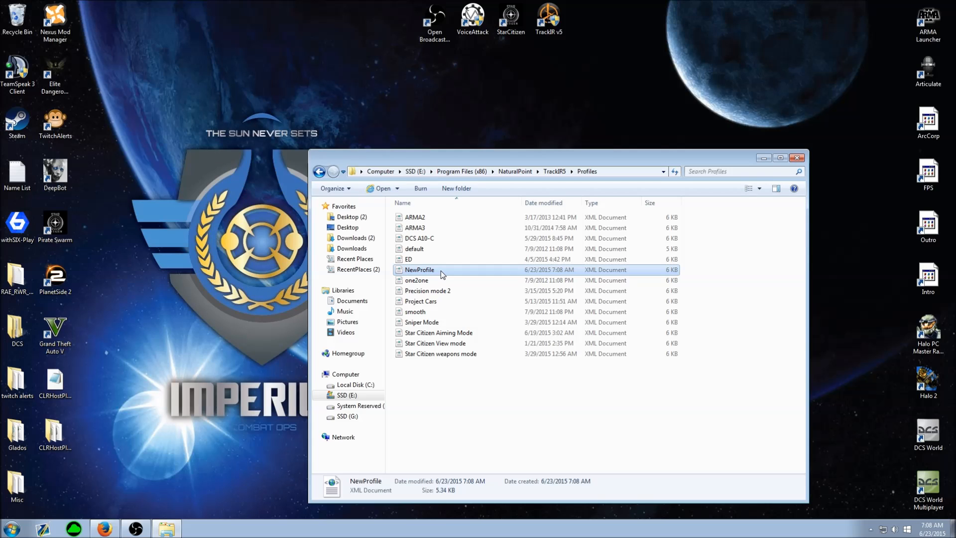
mouse_move(530, 176)
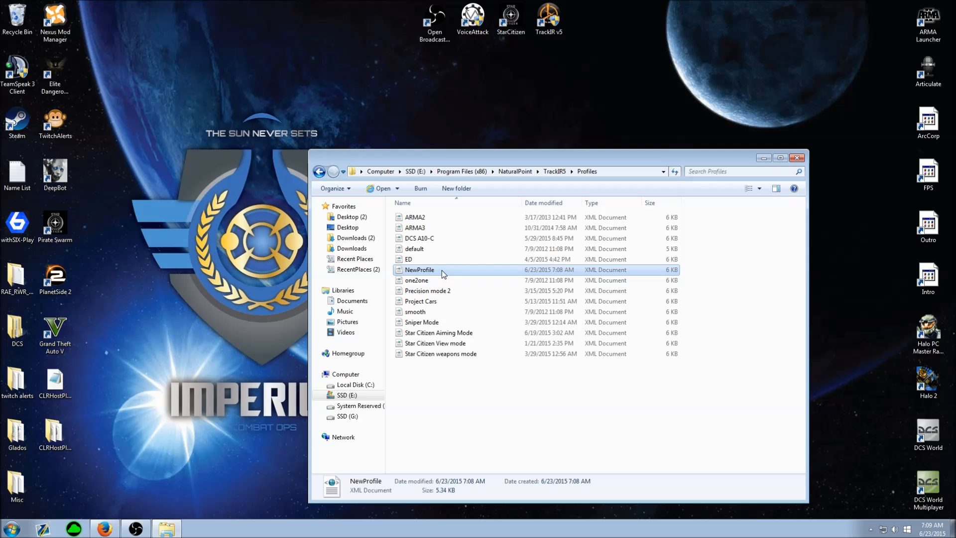
mouse_move(140, 335)
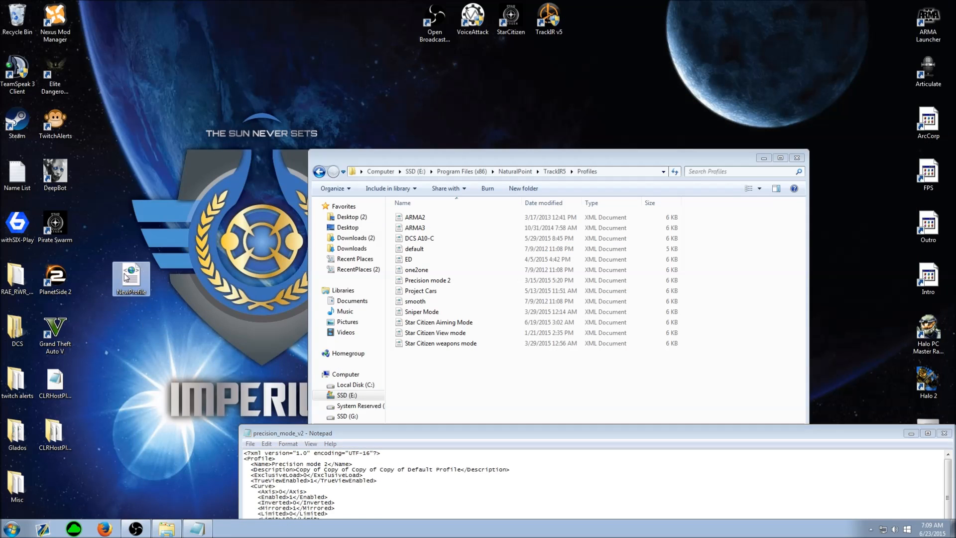
Paste the precision mode profile settings into NewProfile, save it, and close Profiles.
right_click(131, 278)
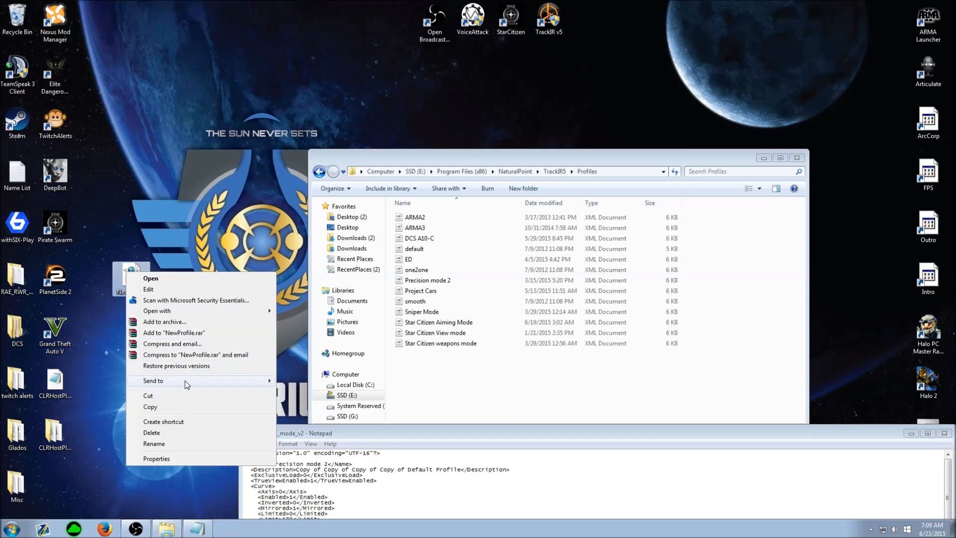
mouse_move(244, 314)
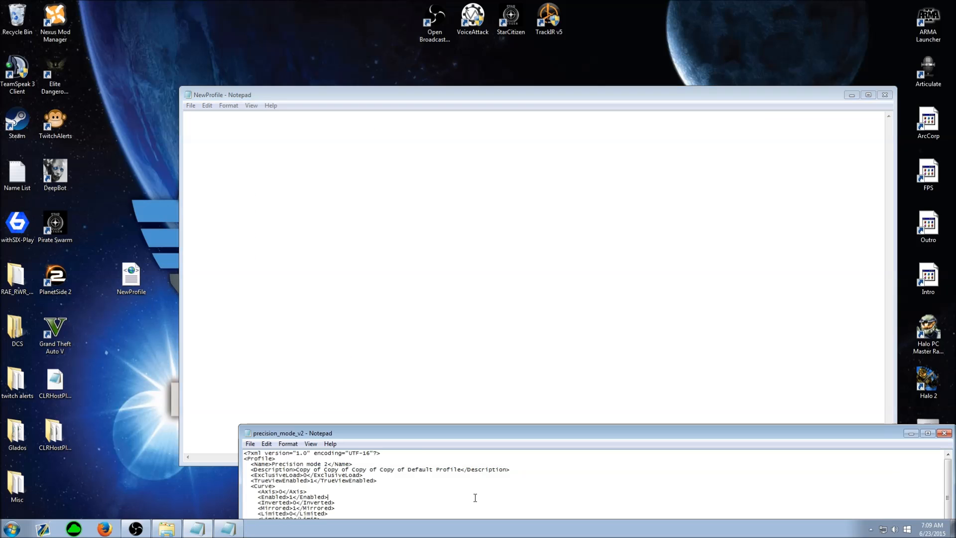
key(ctrl+a)
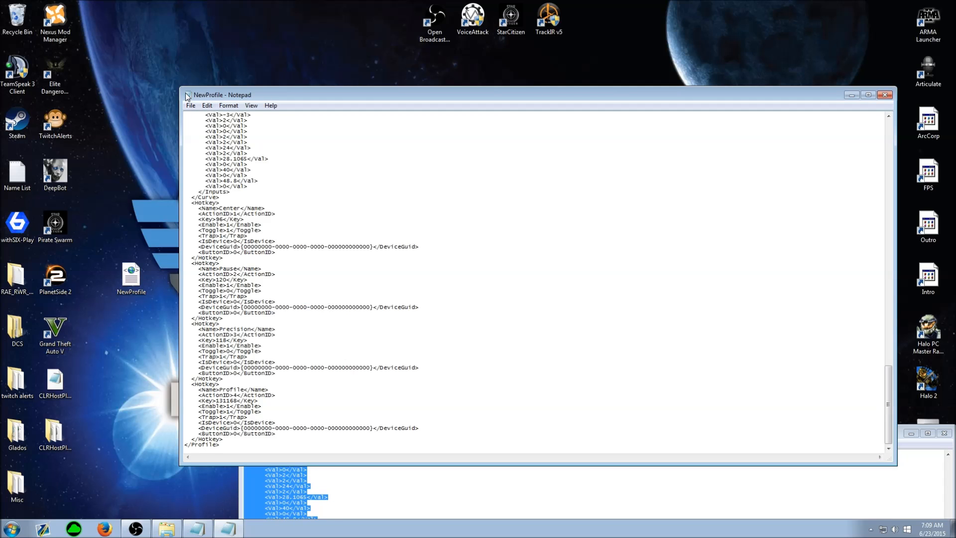
click(190, 105)
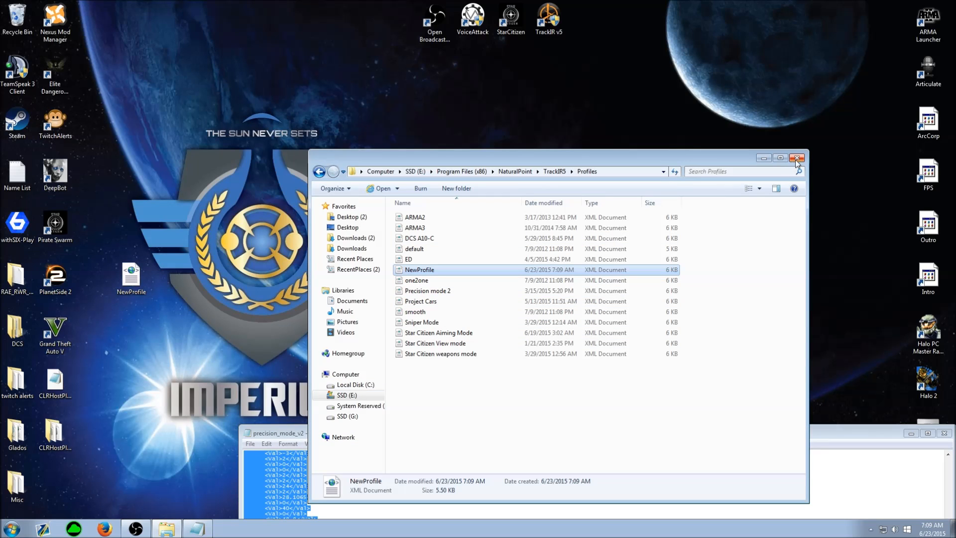
click(796, 157)
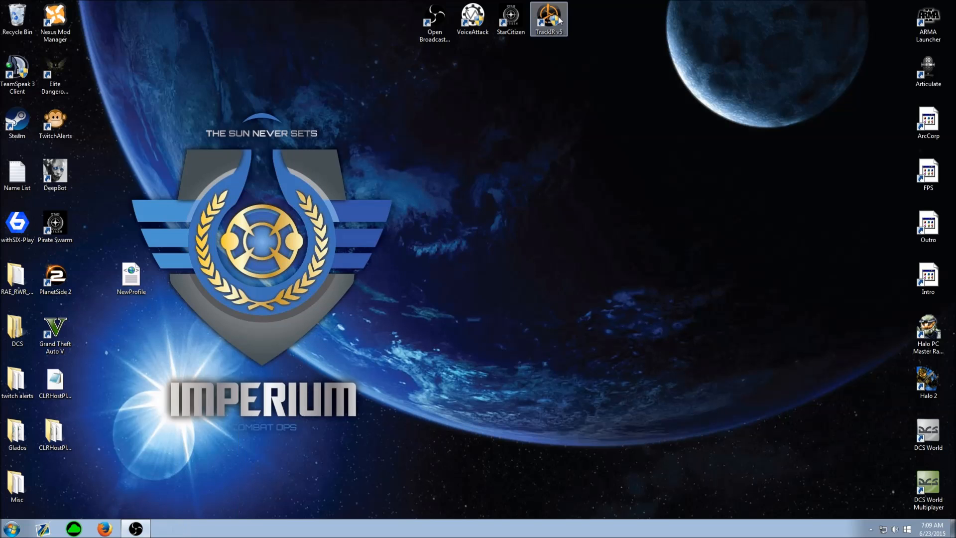
Relaunch TrackIR 5 and open the profile list to check Precision mode 2.
double_click(545, 17)
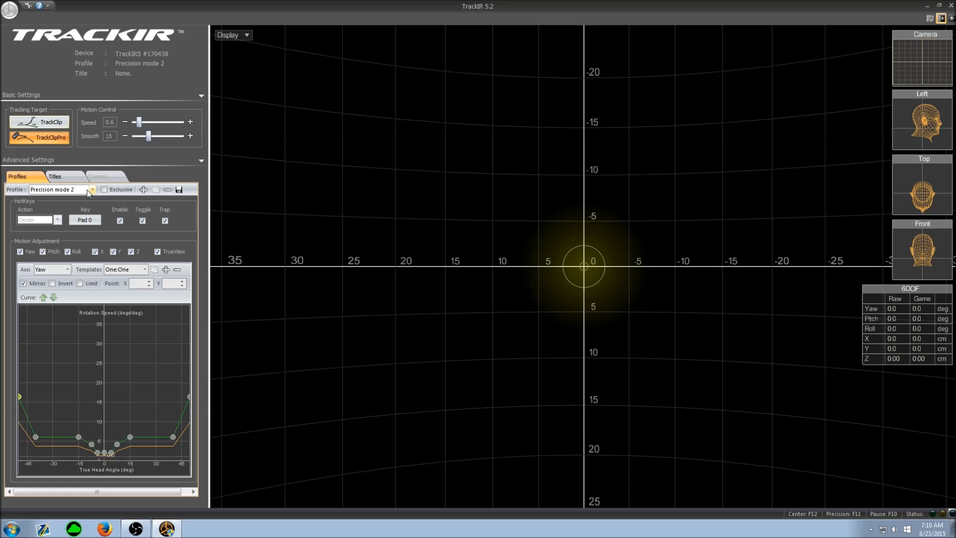
click(91, 189)
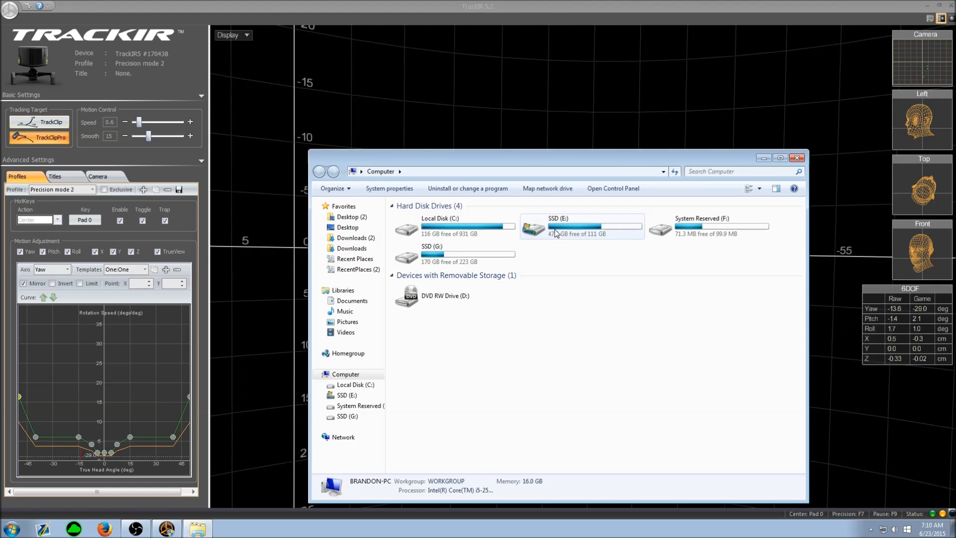
Go through E: > NaturalPoint > TrackIR5 > Profiles and open NewProfile as text.
double_click(531, 228)
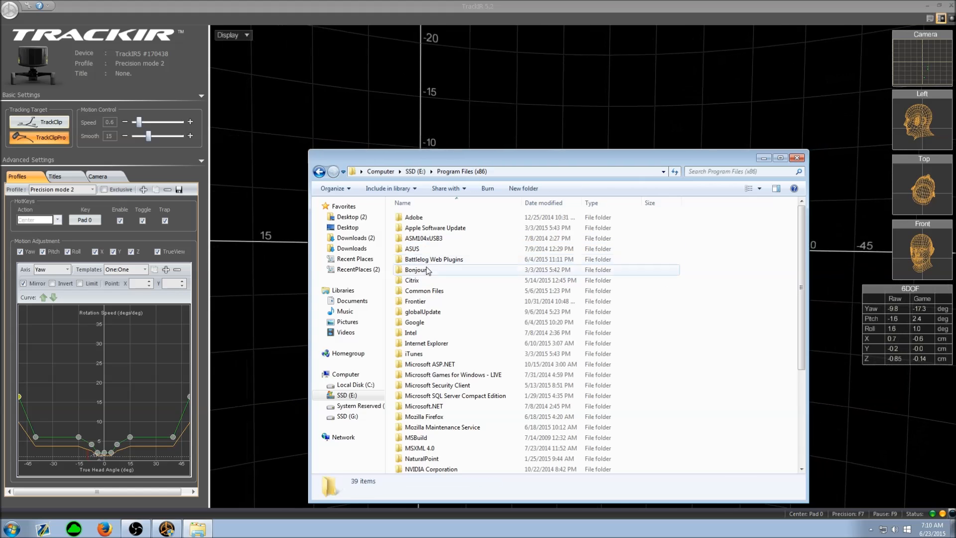
double_click(422, 458)
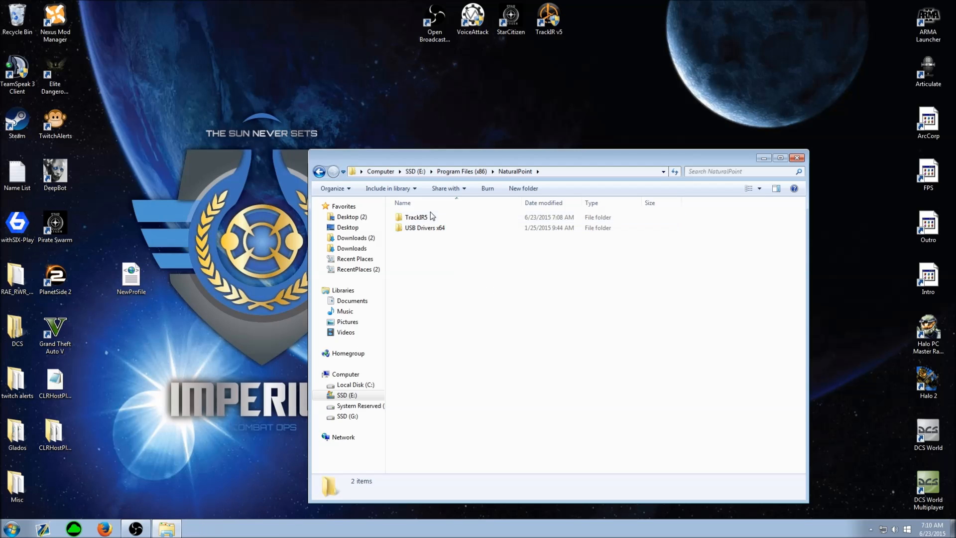
double_click(416, 217)
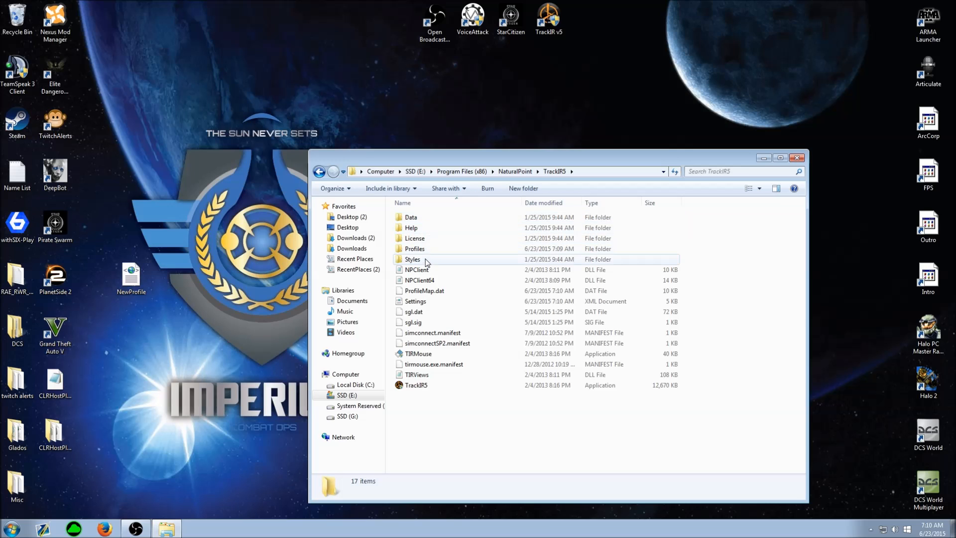
double_click(417, 248)
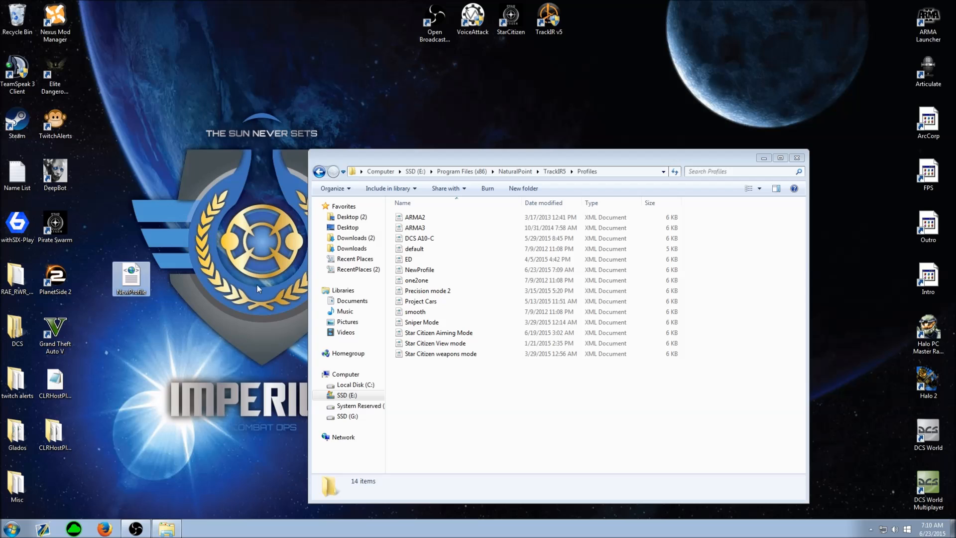
right_click(419, 269)
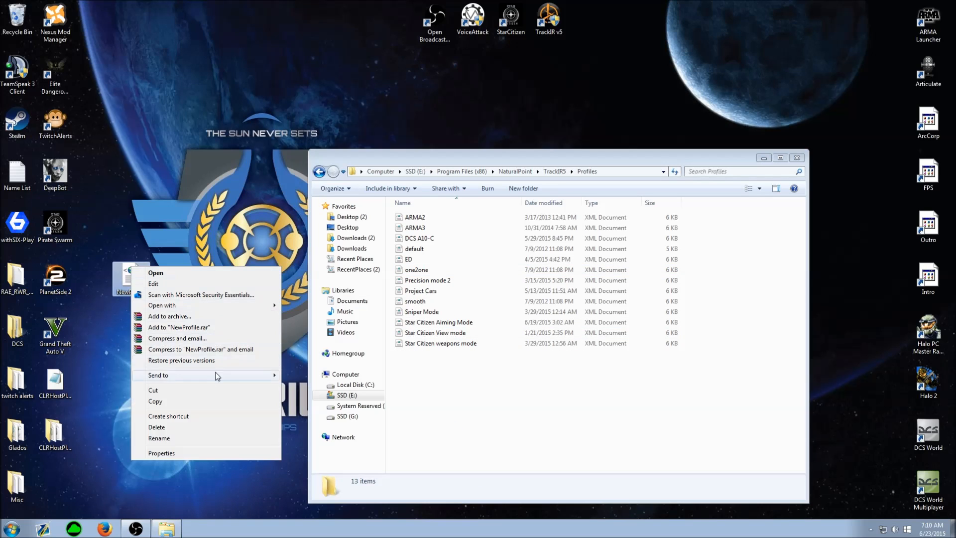
mouse_move(244, 305)
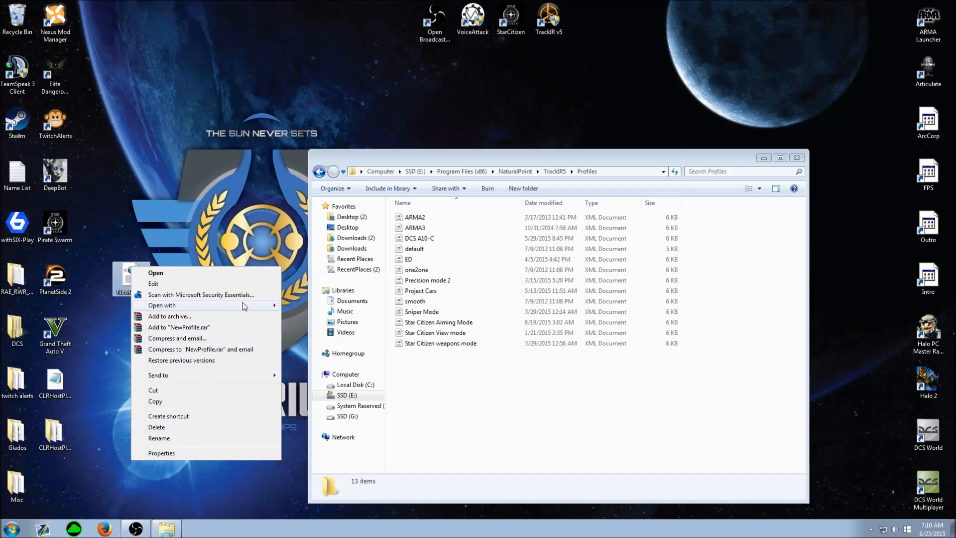
click(155, 273)
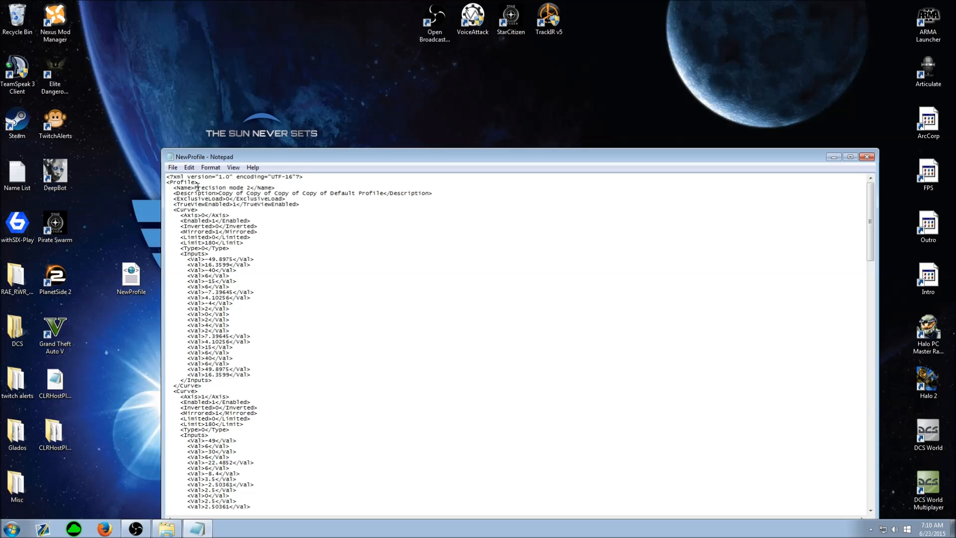
mouse_move(185, 187)
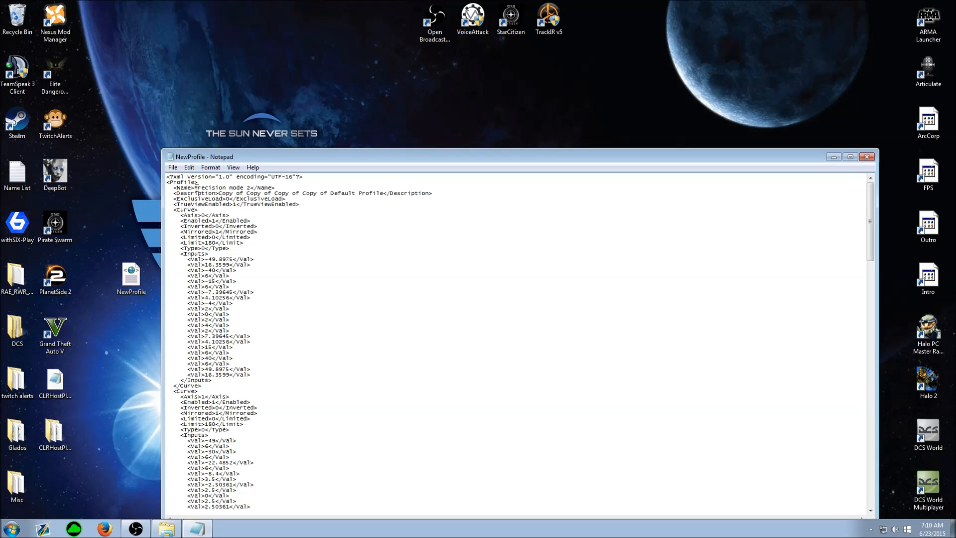
Rename the profile inside NewProfile to 'gfthryjkllm,k' and close the Profiles window.
double_click(207, 187)
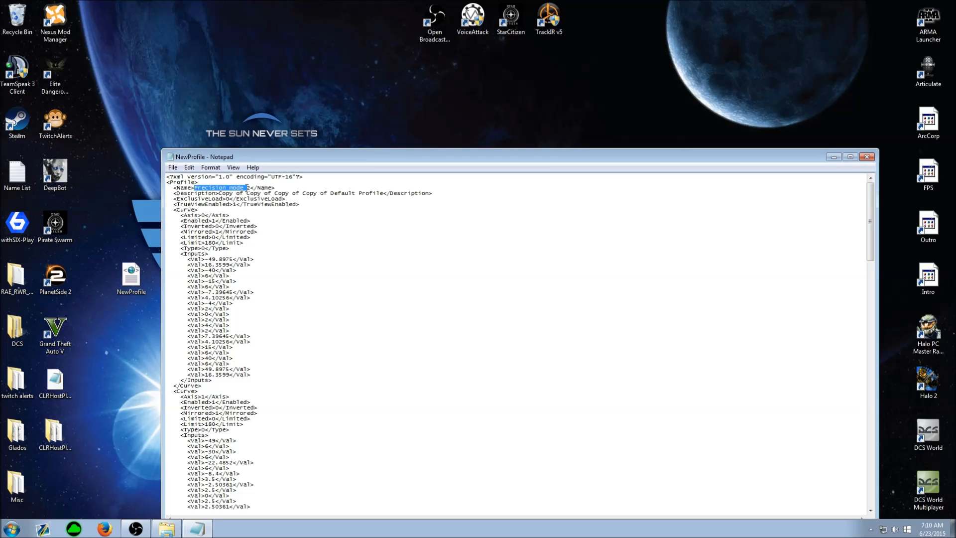
text(gfthryjkllm,k)
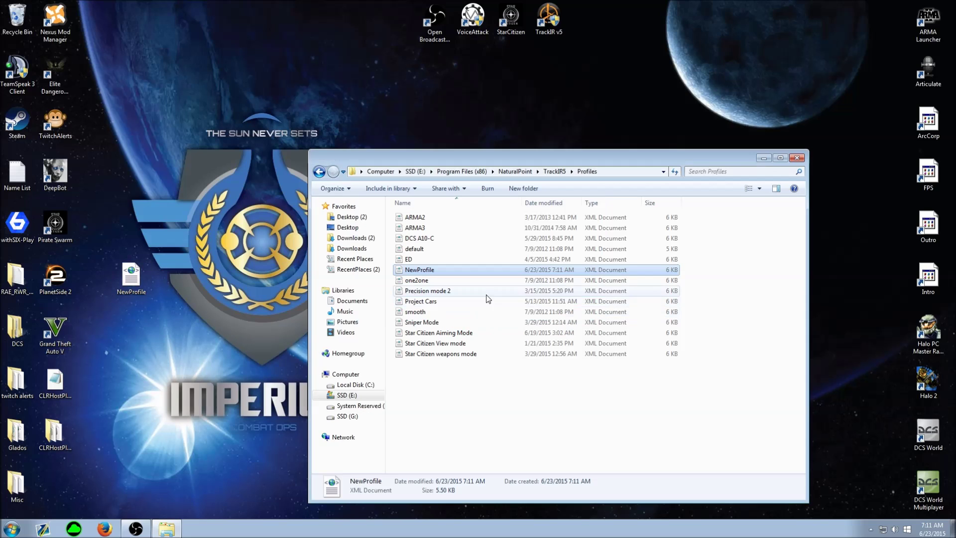
click(795, 157)
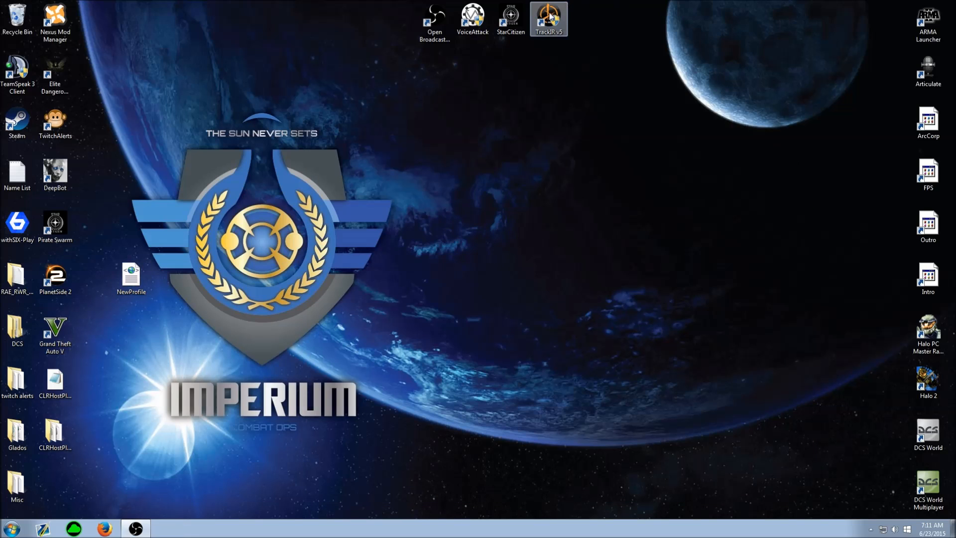
Relaunch TrackIR 5, load the renamed profile, then pick another profile from the list.
double_click(548, 15)
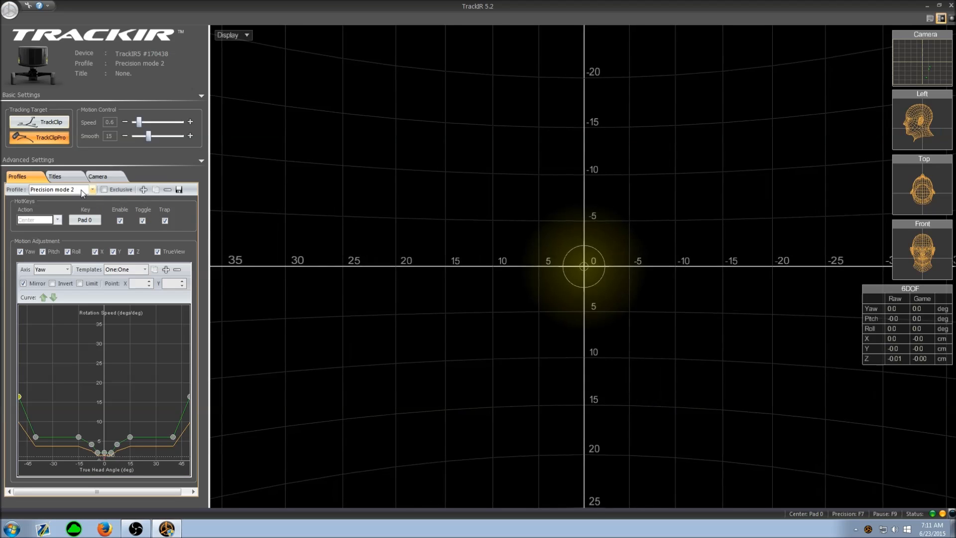
click(91, 189)
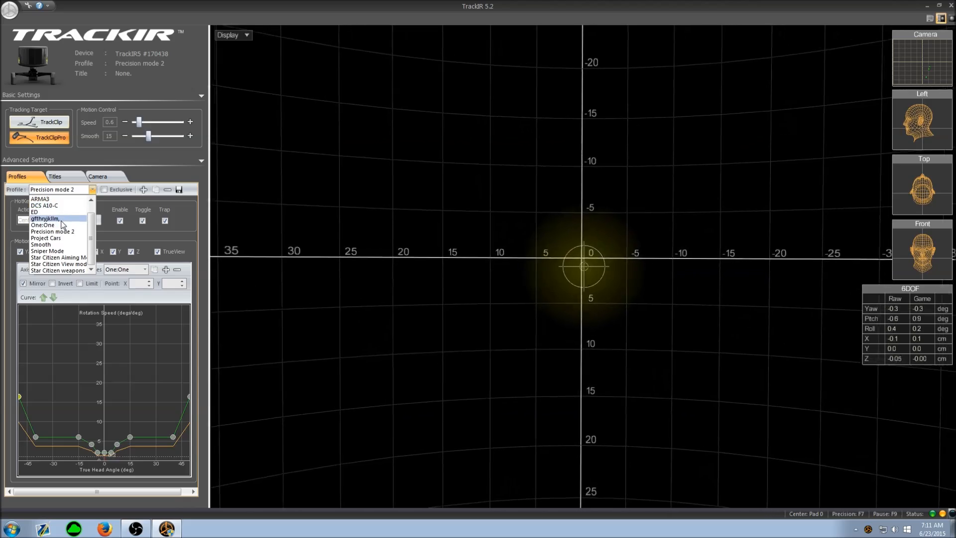
click(44, 218)
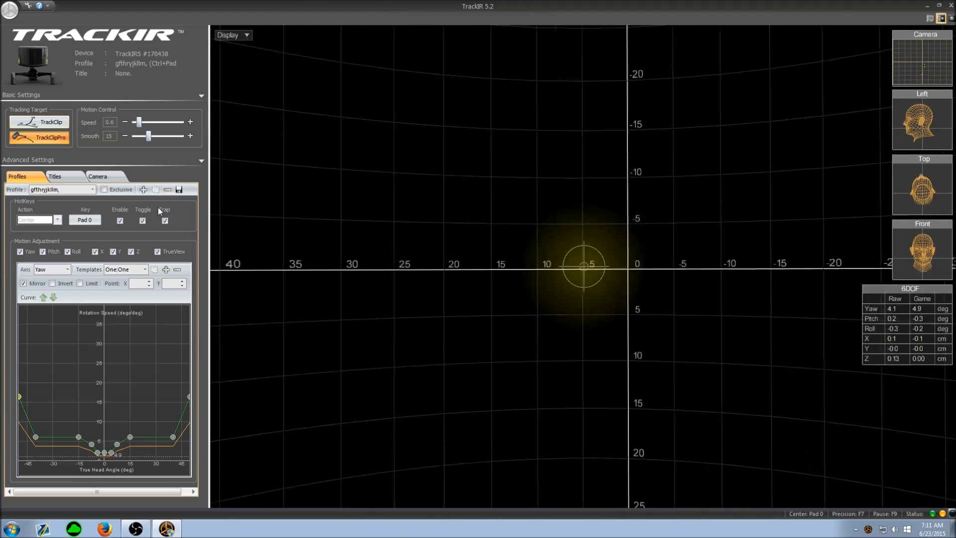
click(92, 189)
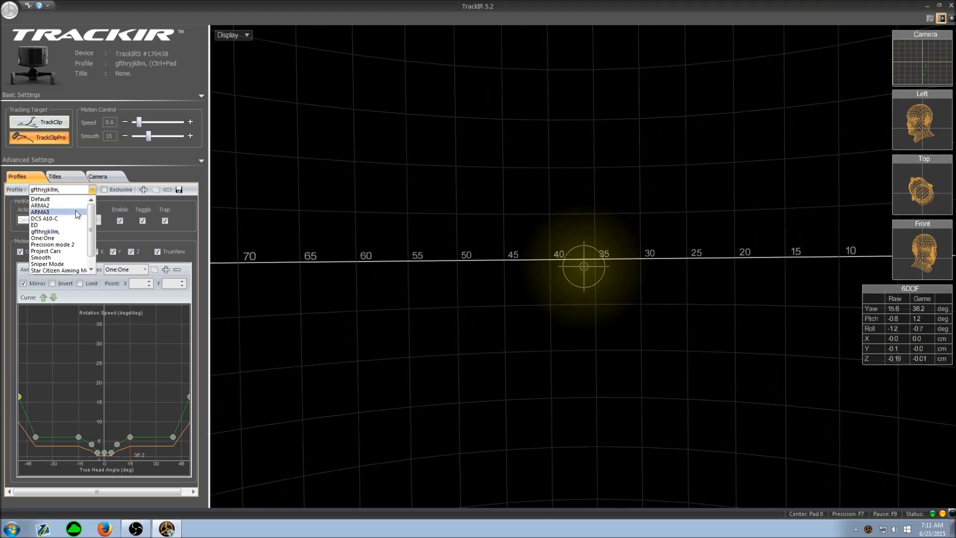
click(53, 244)
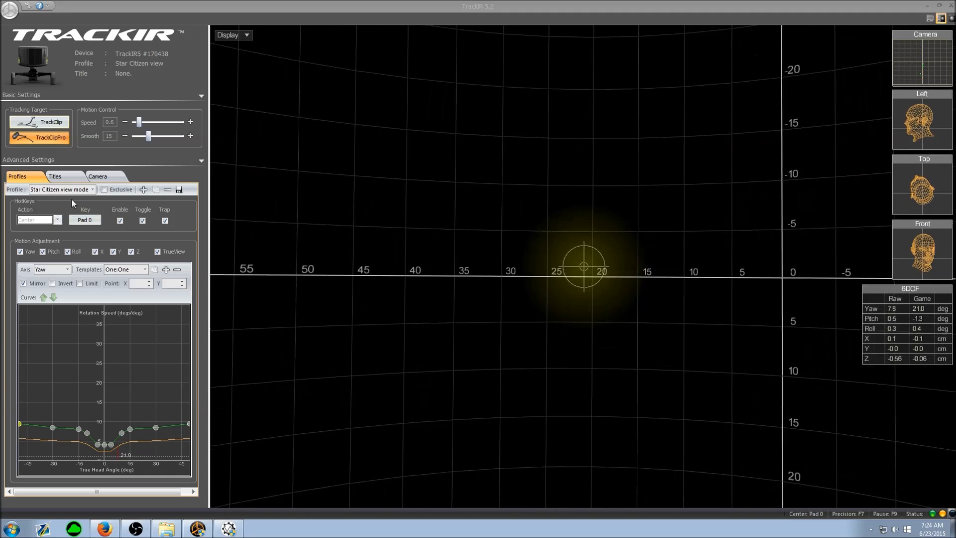
Reopen the Profile dropdown while Star Citizen view mode stays loaded.
click(91, 190)
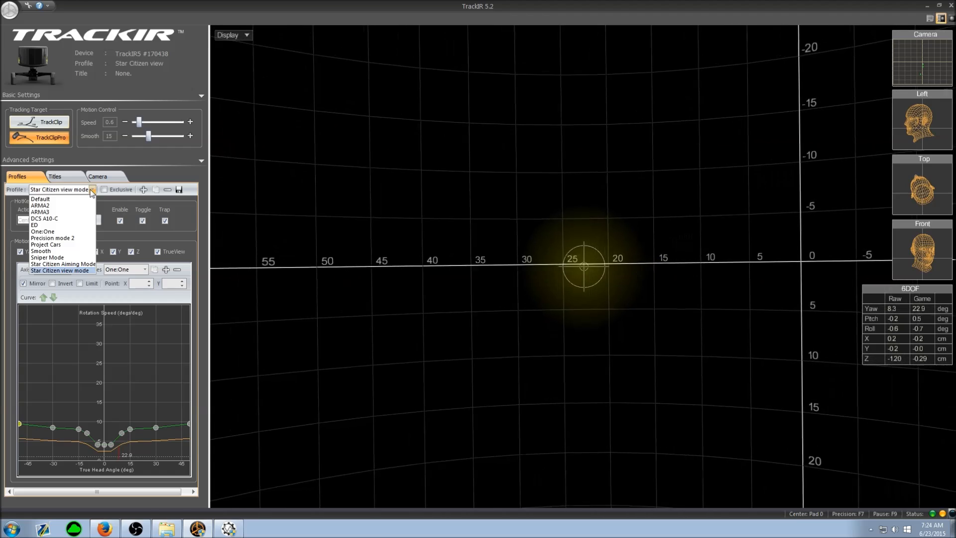
click(62, 270)
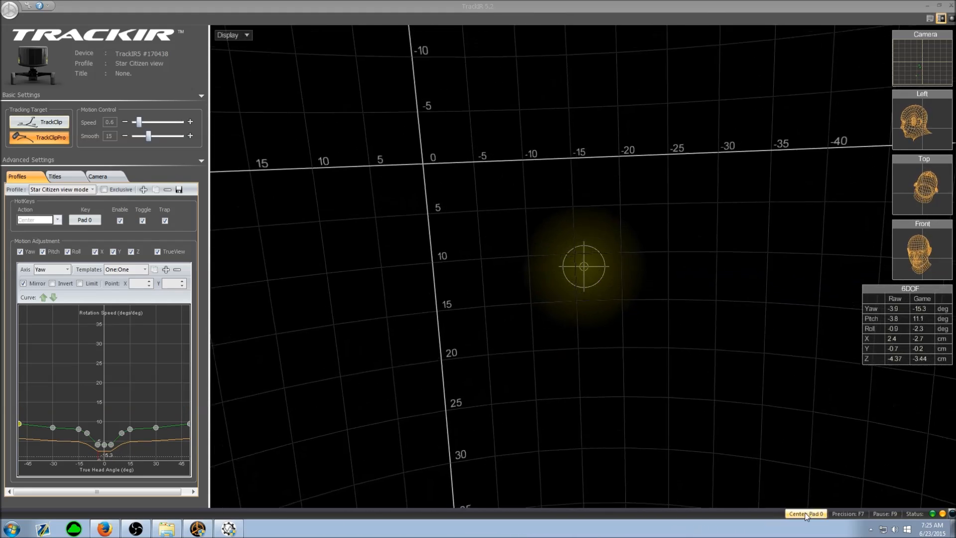
click(806, 514)
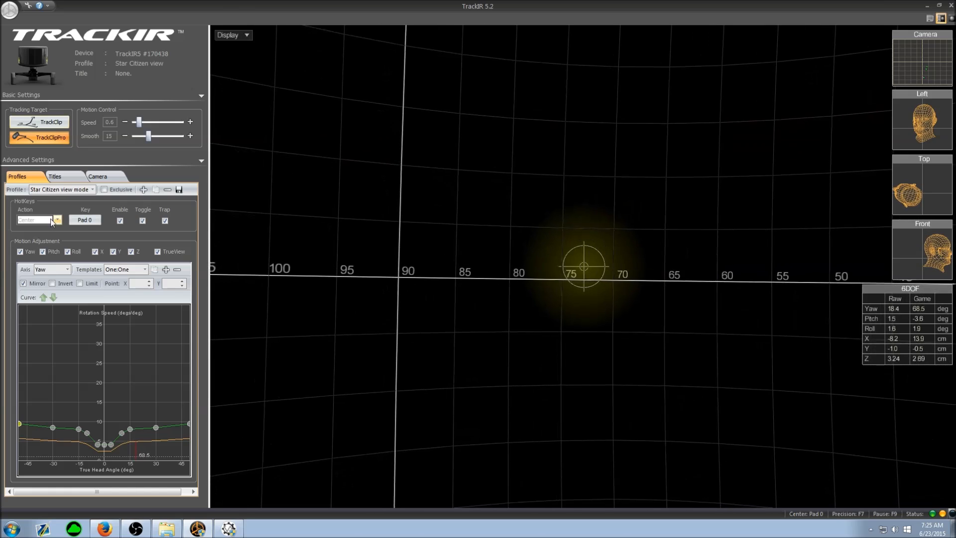
Set the hotkey's Action to Profile.
click(55, 219)
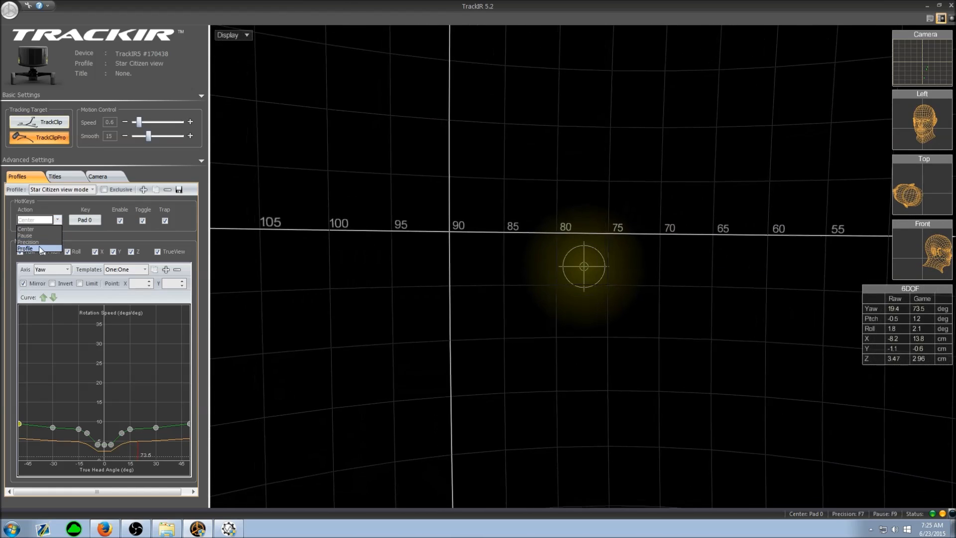
click(25, 248)
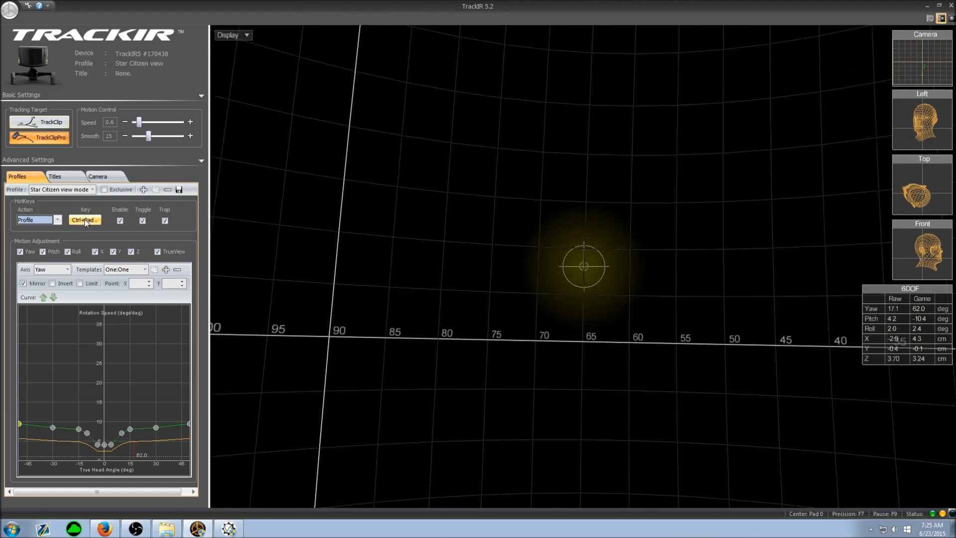